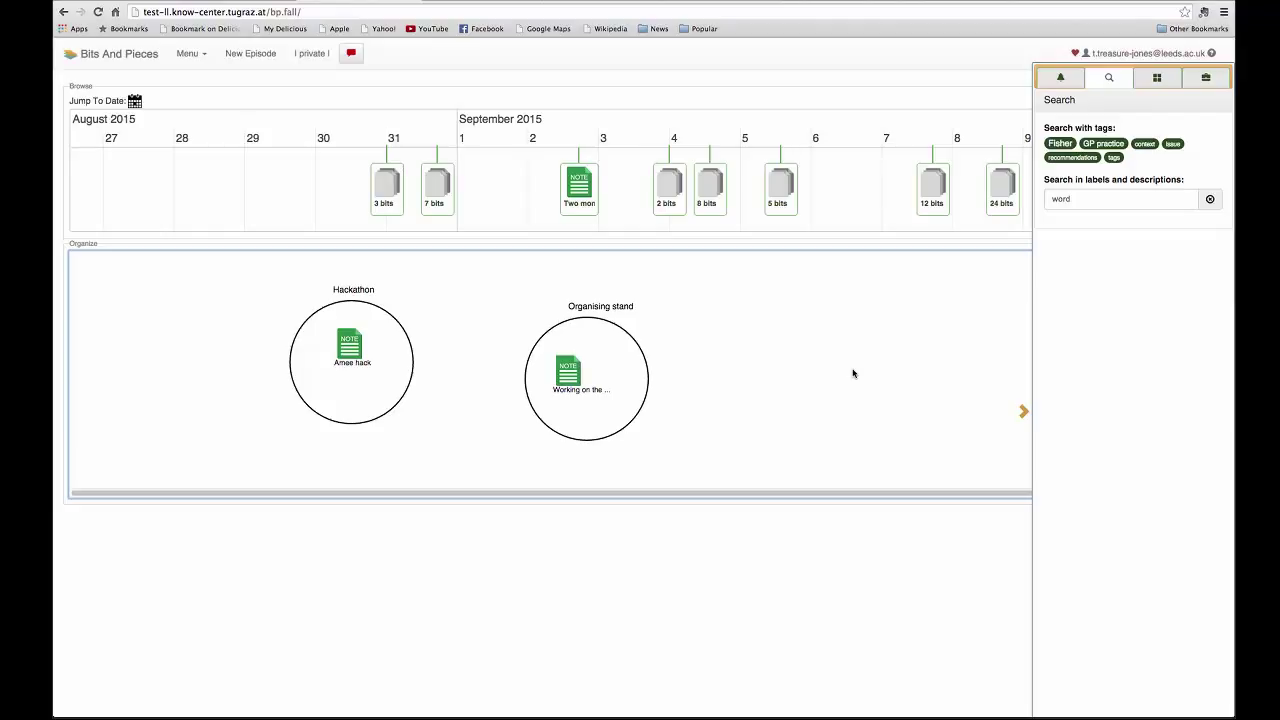
pyautogui.moveTo(144, 254)
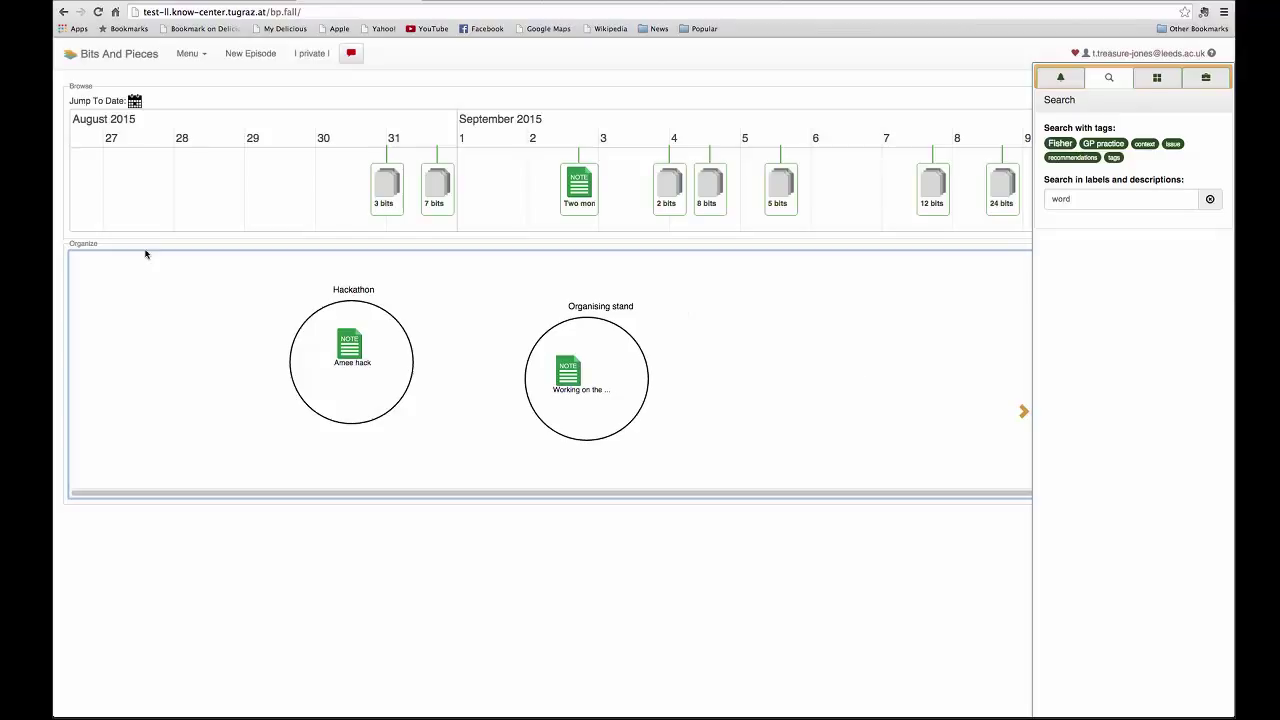
pyautogui.moveTo(64, 228)
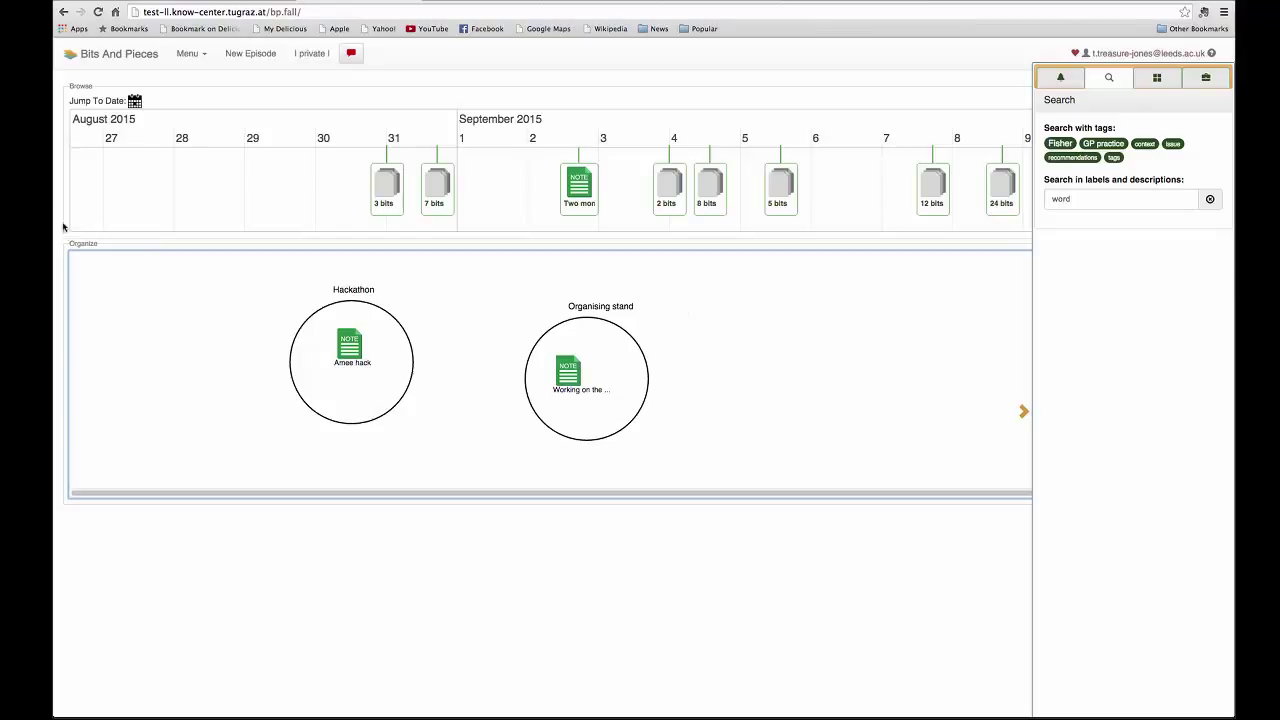
pyautogui.moveTo(156, 92)
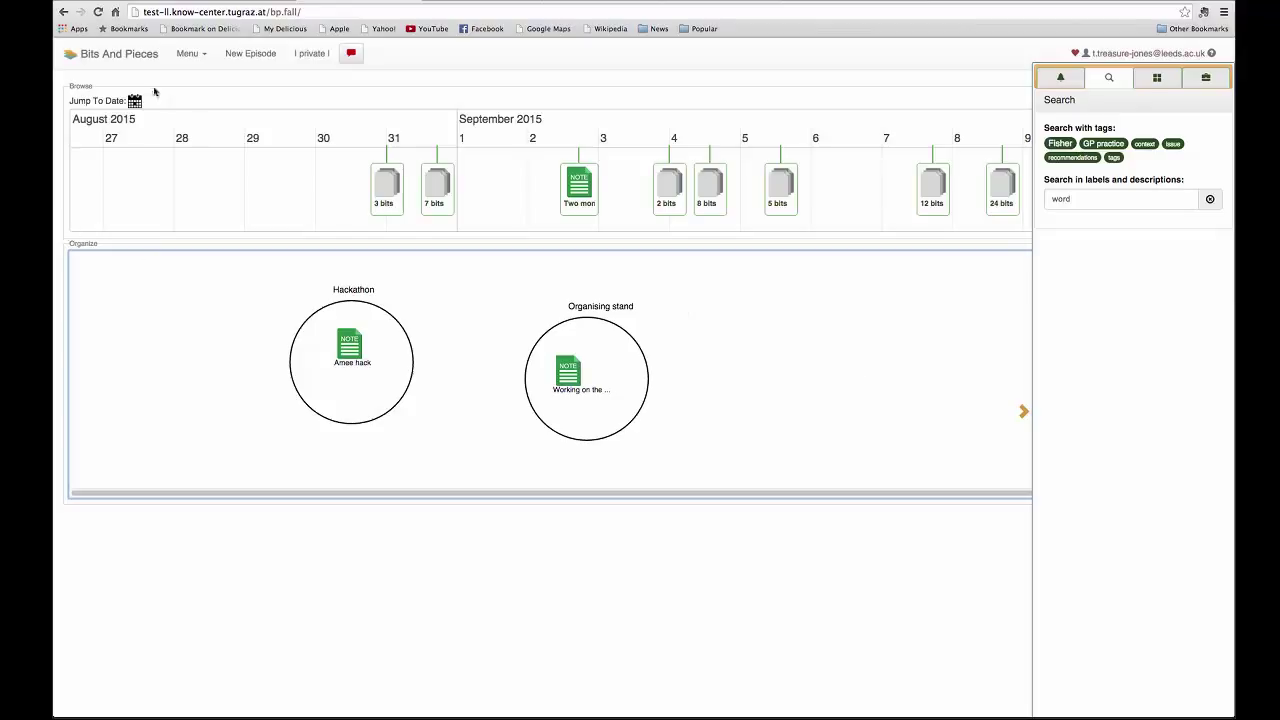
pyautogui.moveTo(144, 254)
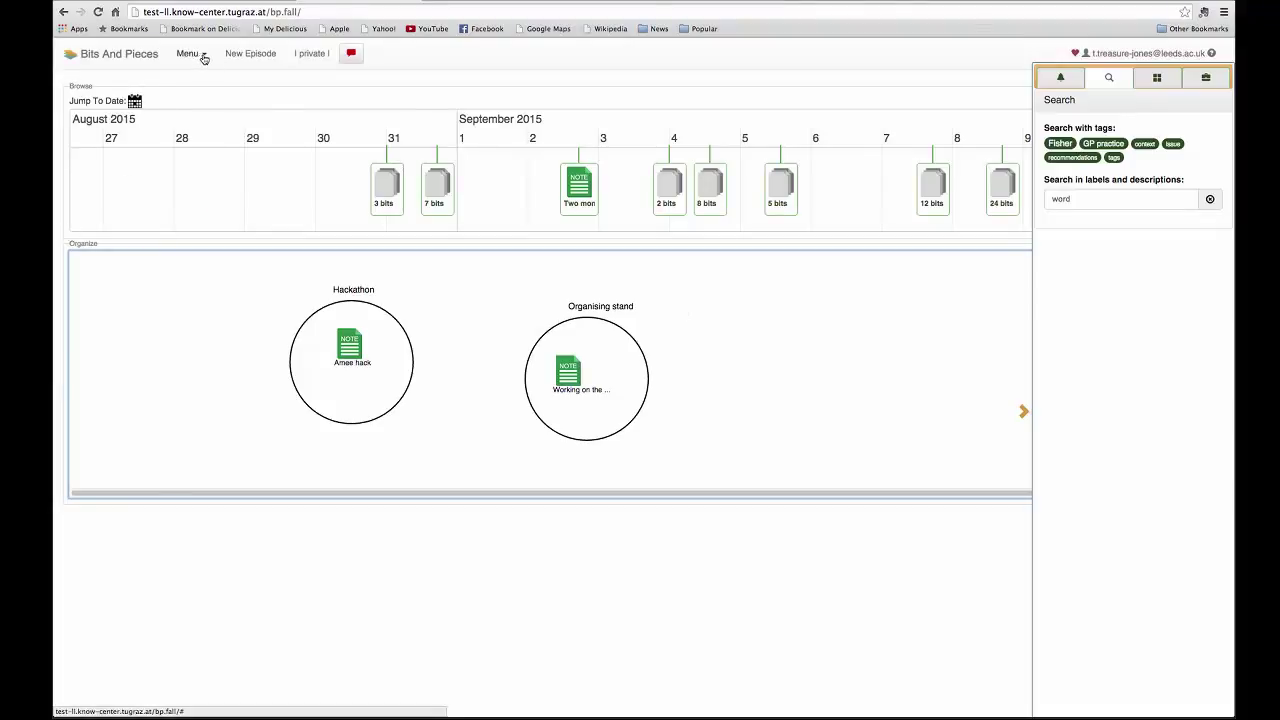
# - Create a new placeholder labelled 'Researchers working in the area of simulation' via Create New Placeholder
pyautogui.click(188, 52)
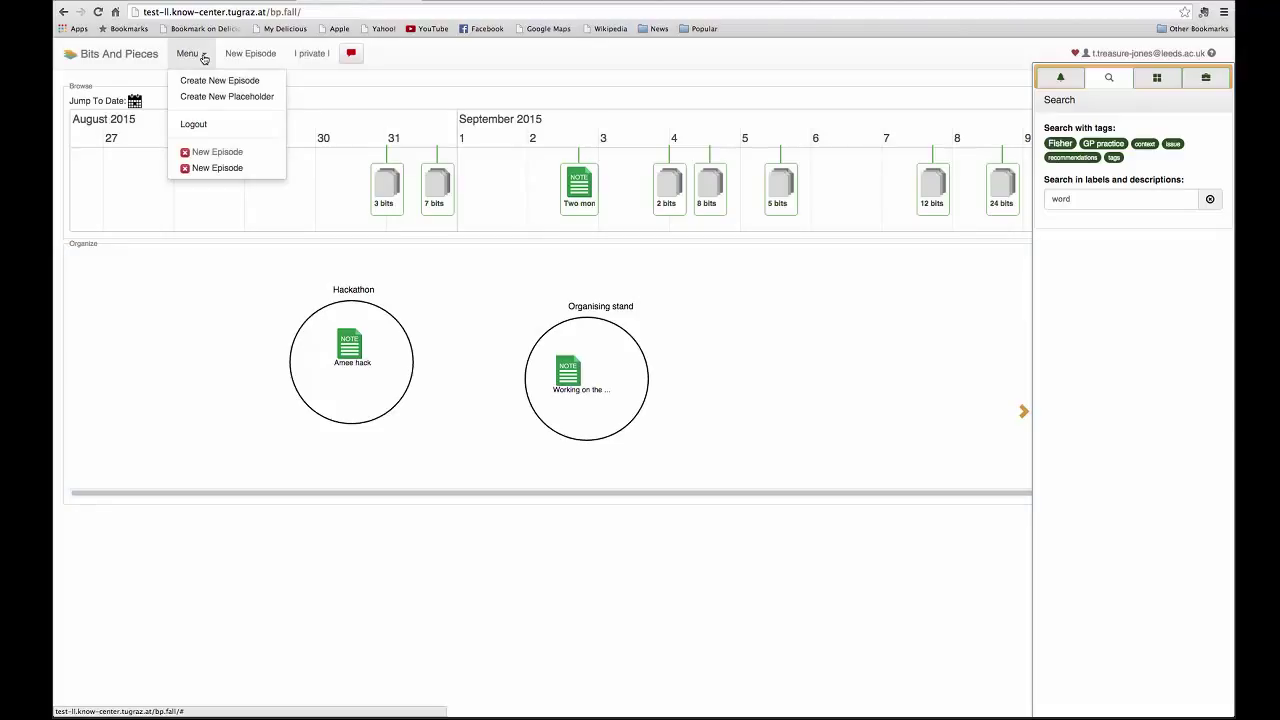
pyautogui.moveTo(220, 96)
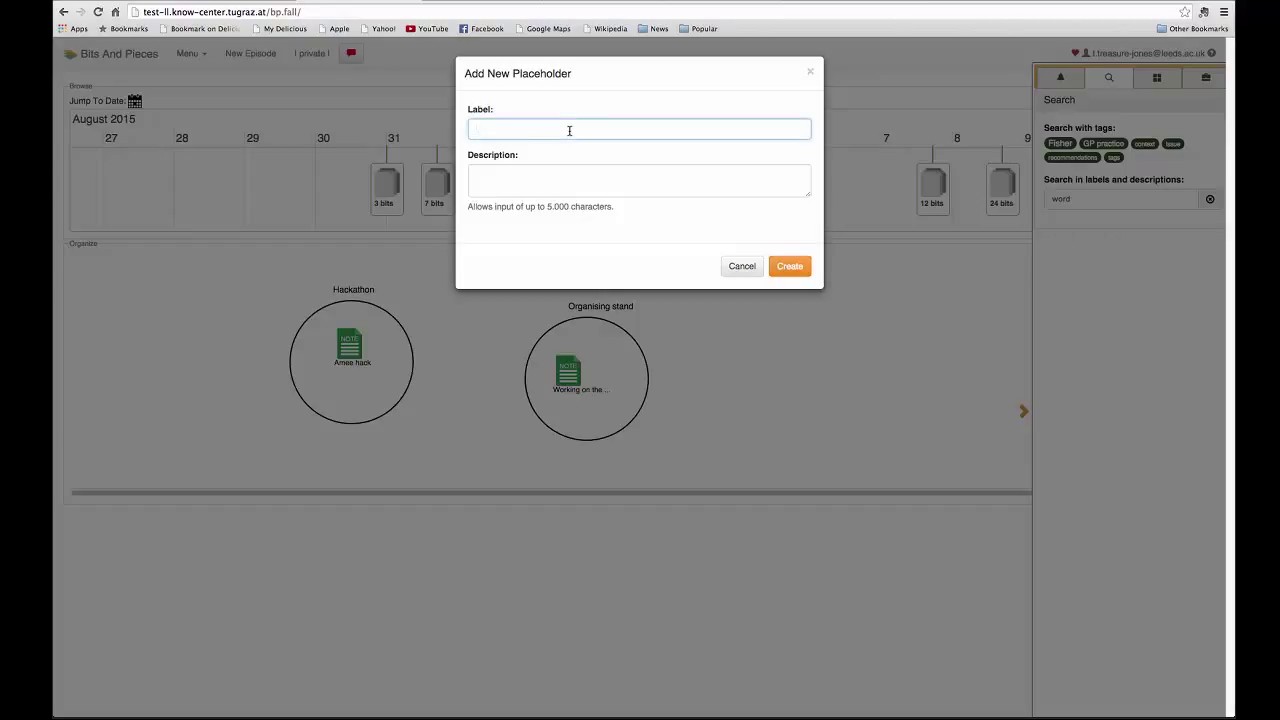
pyautogui.click(640, 128)
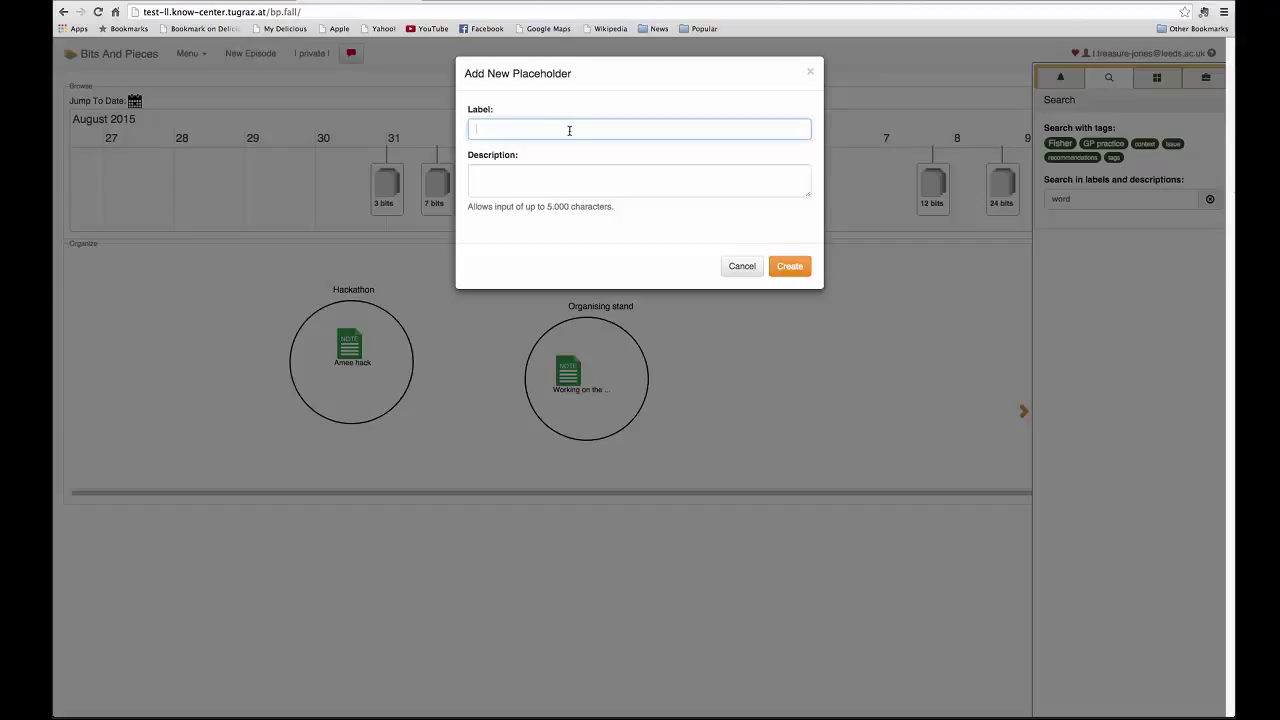
pyautogui.write('Researchers working in the area of simulation')
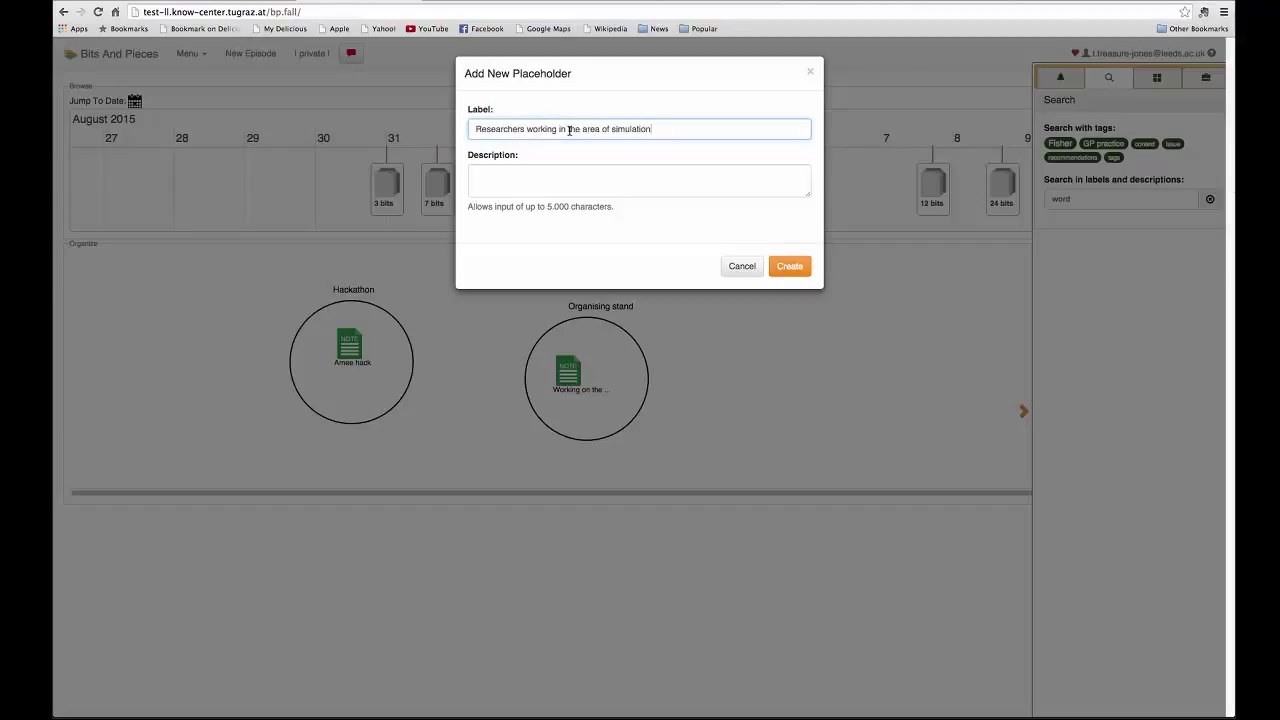
pyautogui.click(788, 264)
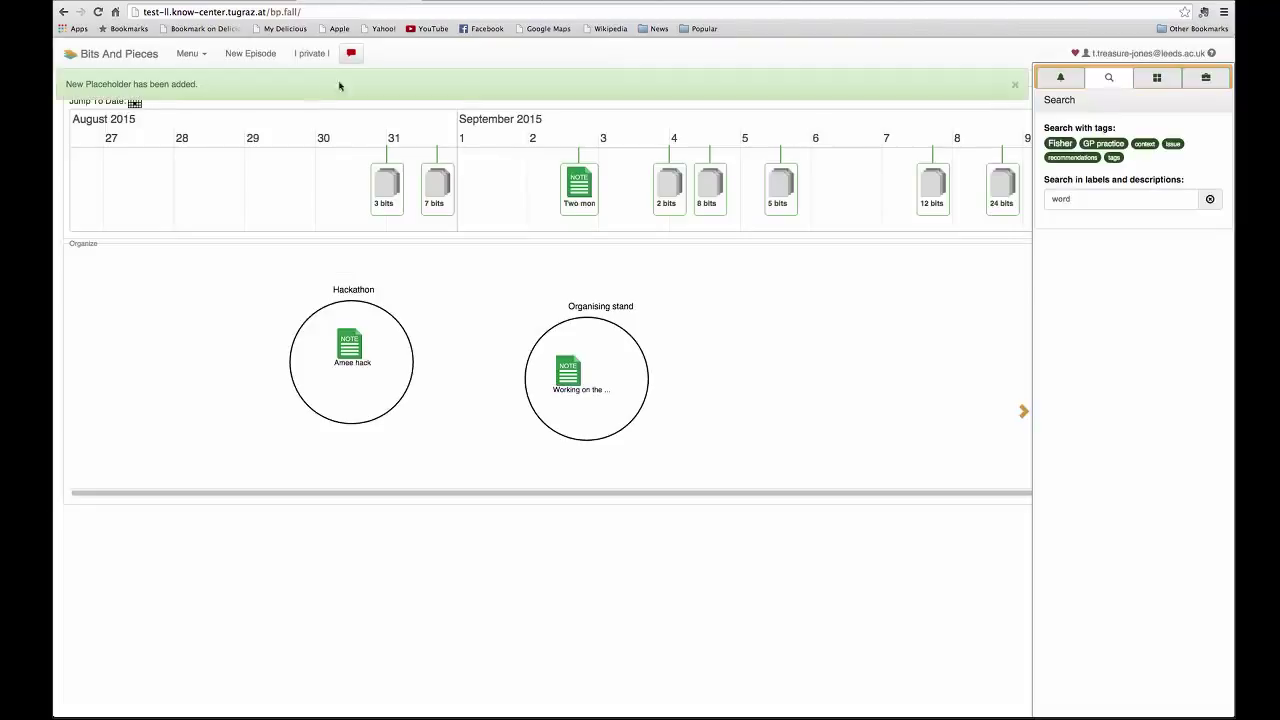
pyautogui.moveTo(700, 222)
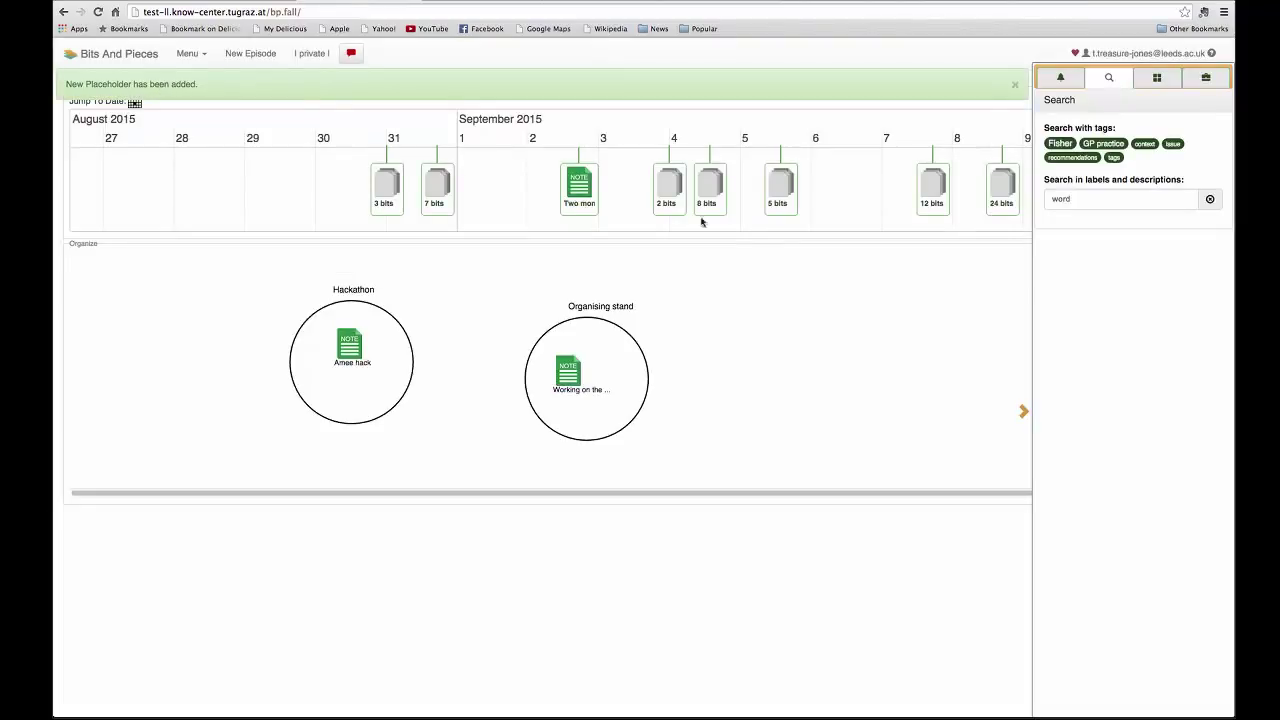
pyautogui.moveTo(844, 206)
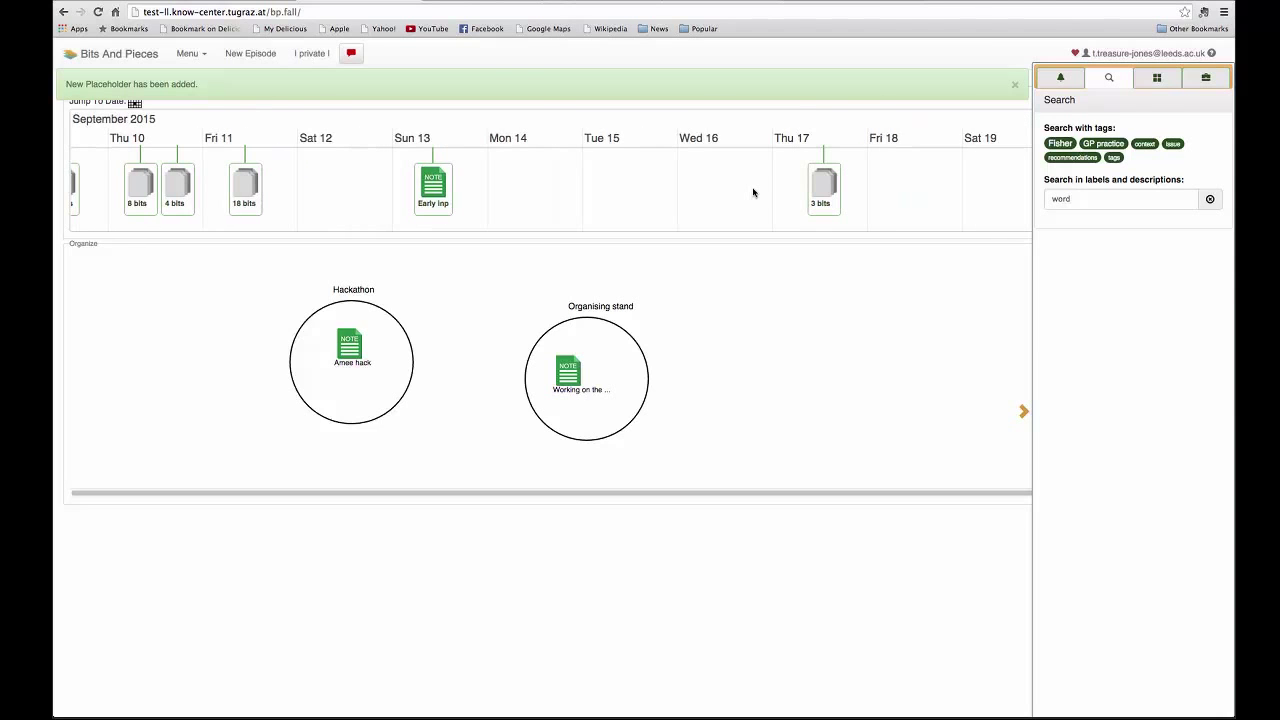
# - Locate the simulation placeholder on 13 October in the timeline and show its Bit details
pyautogui.hscroll(-3)
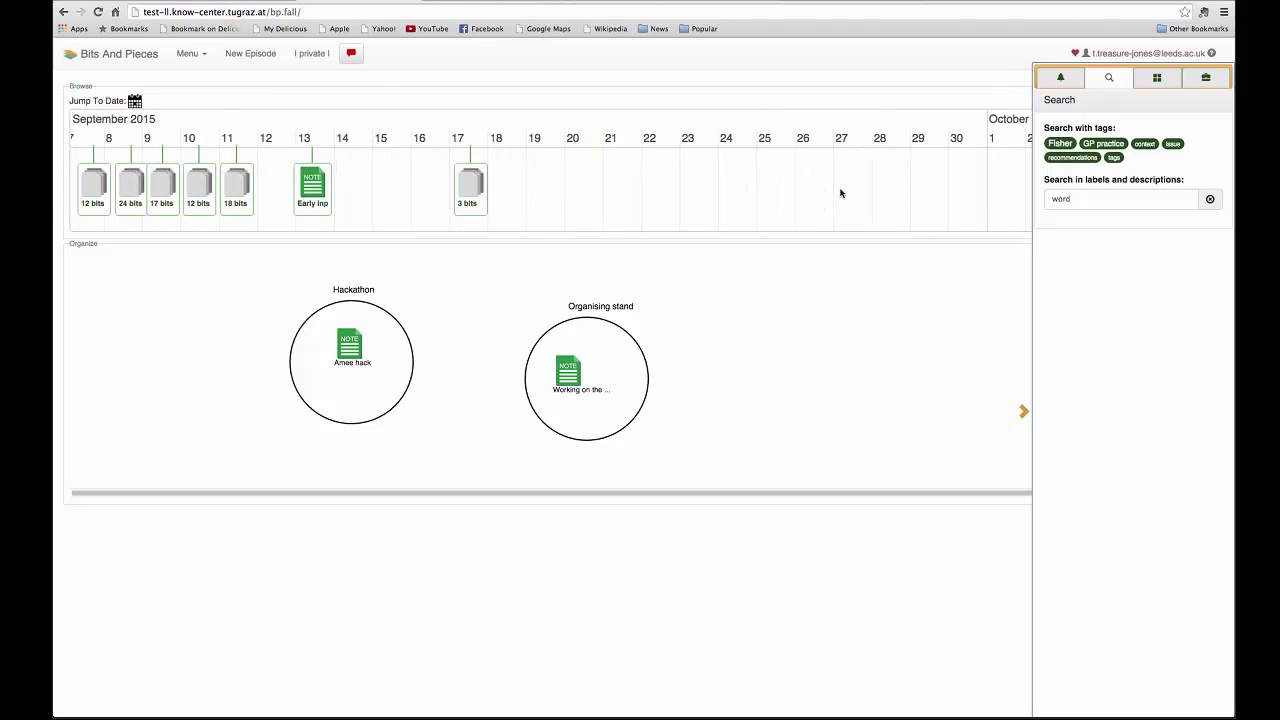
pyautogui.hscroll(3)
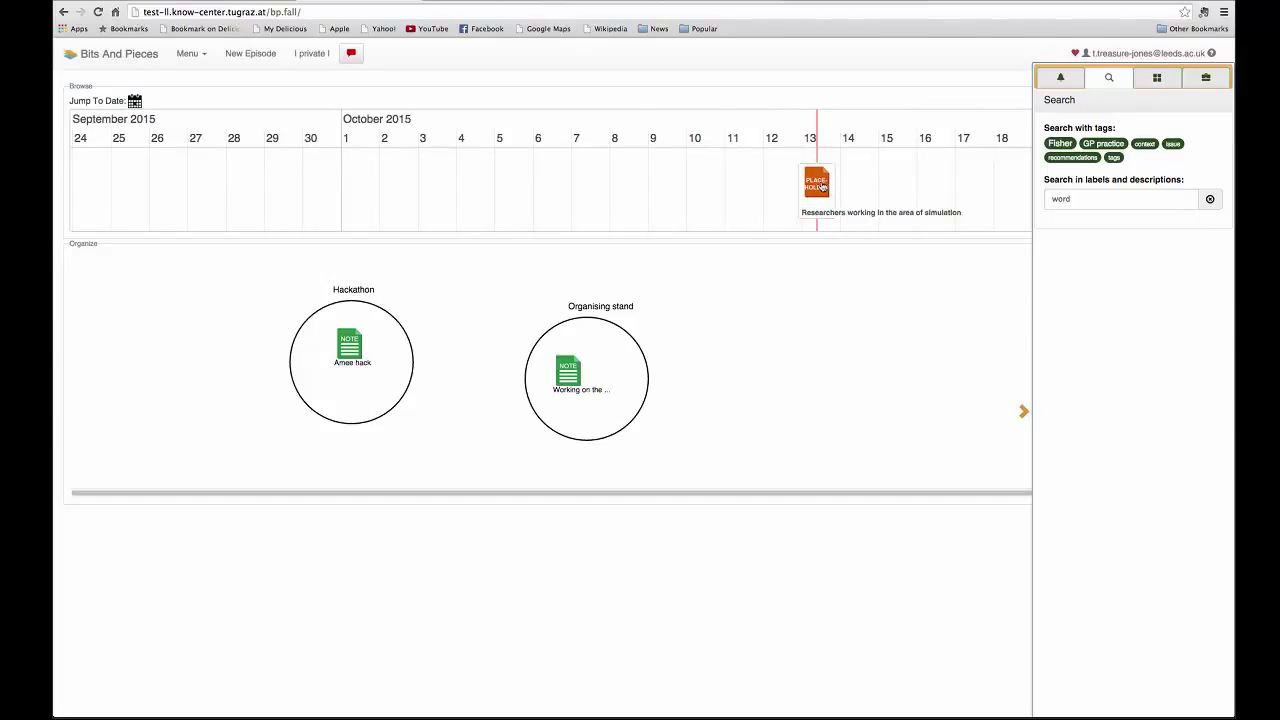
pyautogui.click(816, 188)
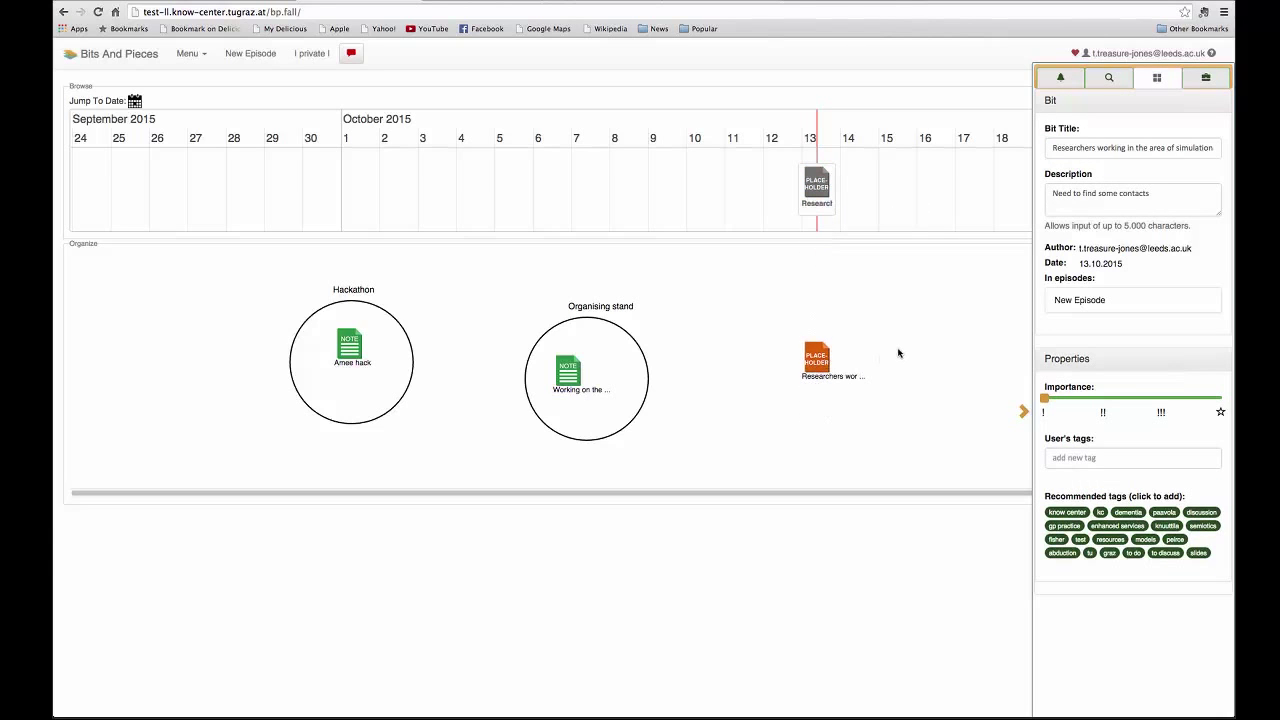